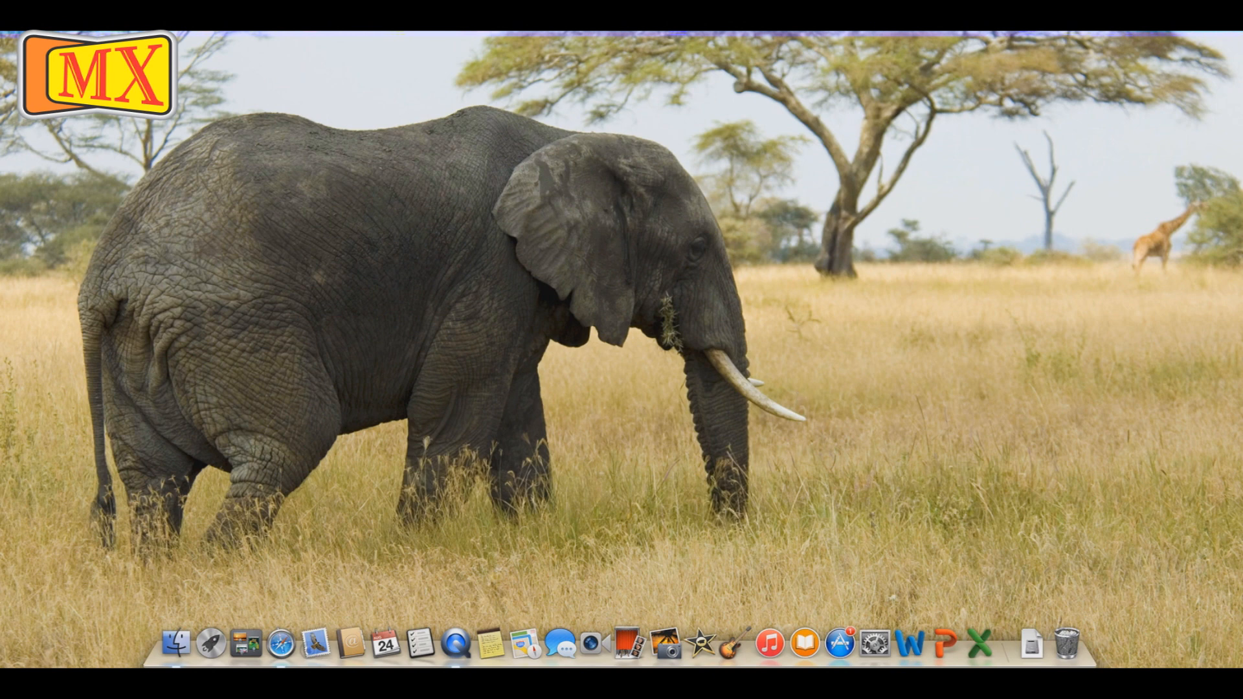
{"action": "mouse_move", "coordinate": [866, 642]}
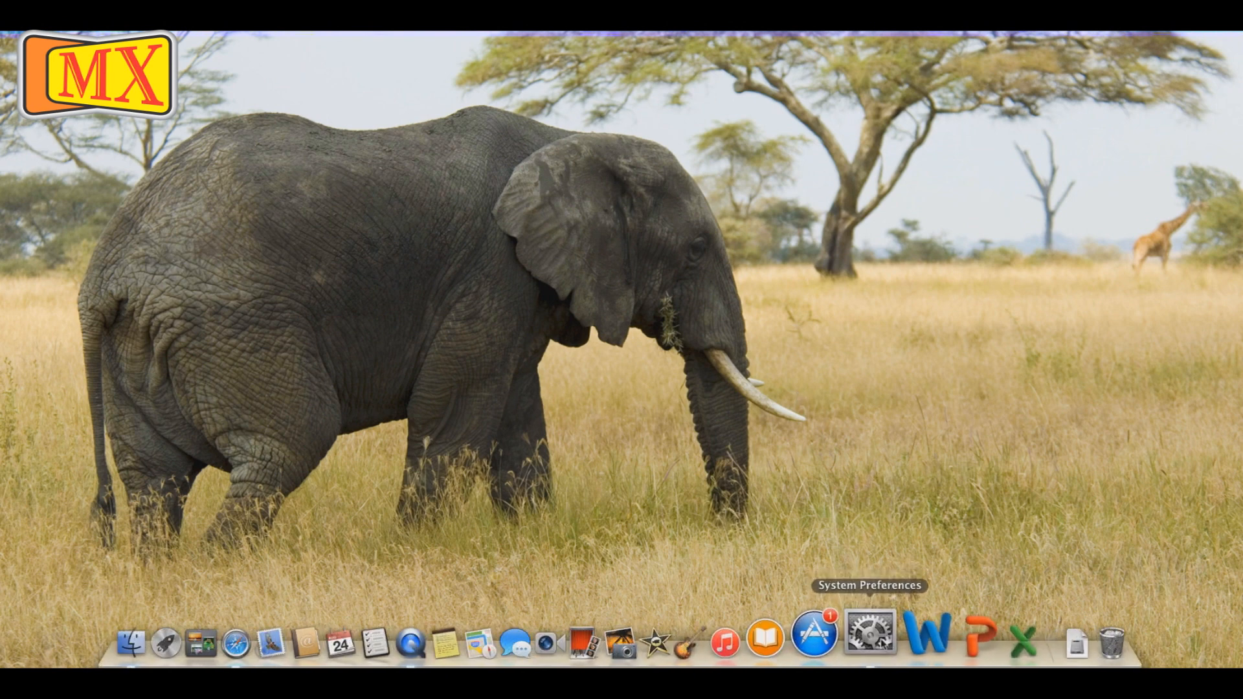
- In Sound preferences, choose SHARP HDMI as the output device, then close System Preferences
{"action": "left_click", "coordinate": [852, 644]}
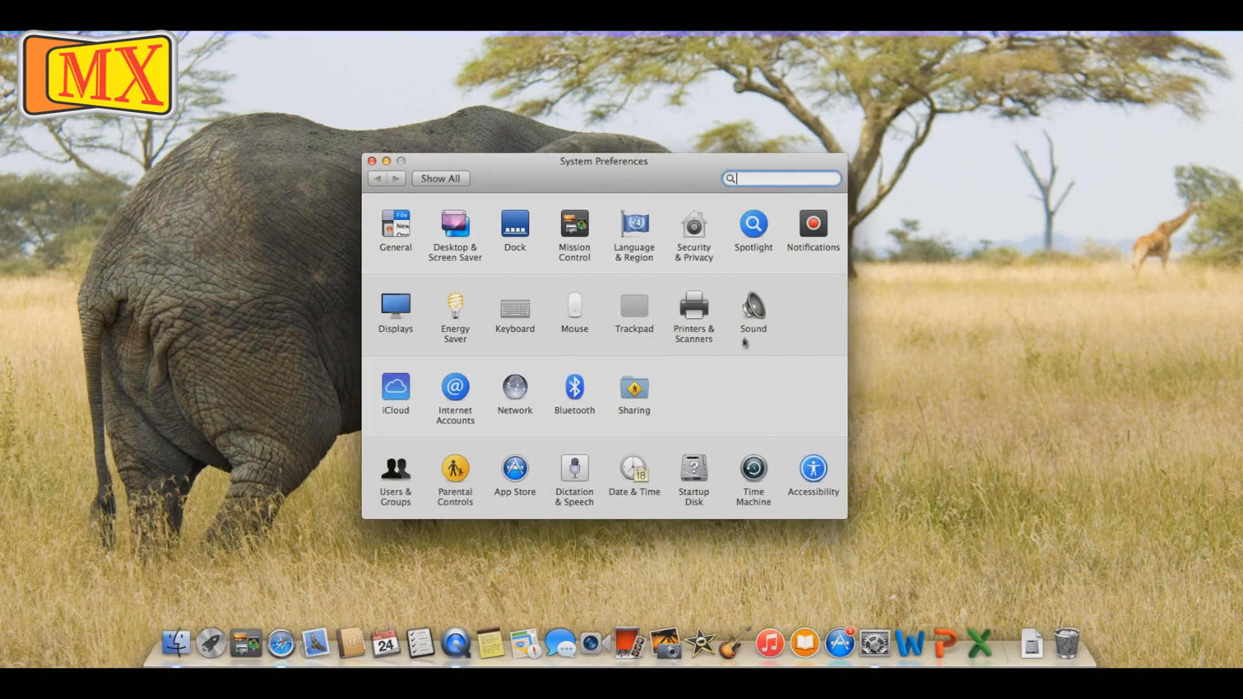
{"action": "left_click", "coordinate": [752, 309]}
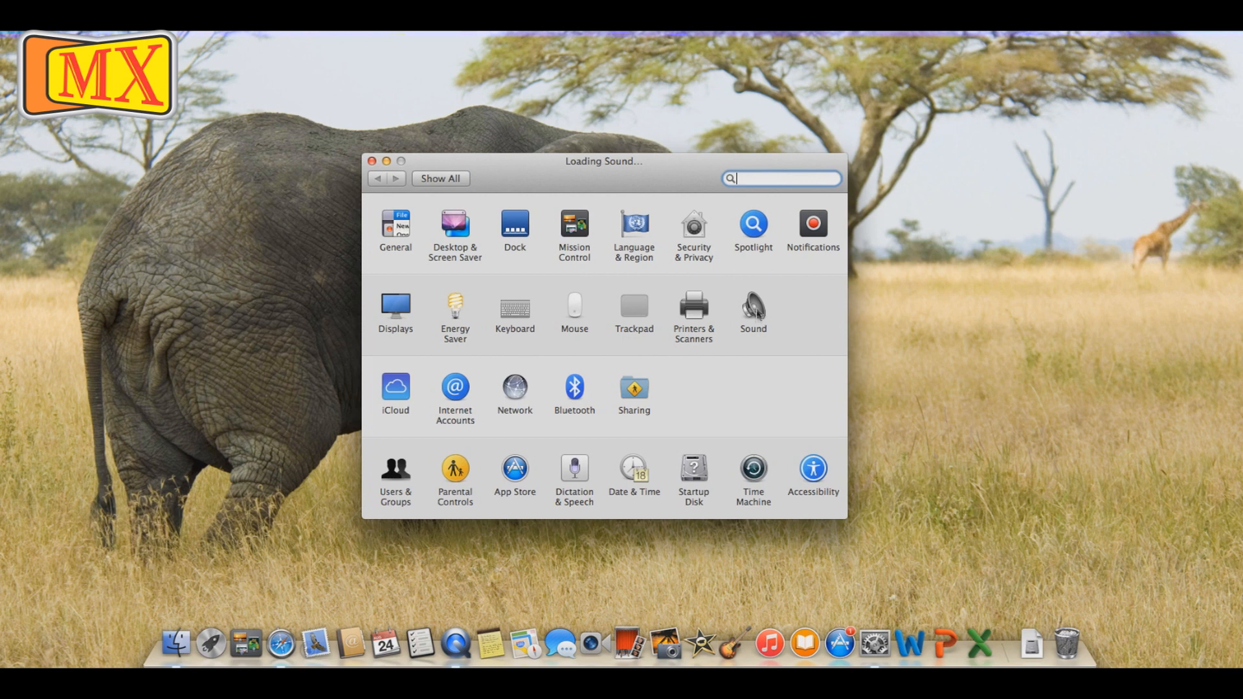
{"action": "left_click", "coordinate": [752, 307]}
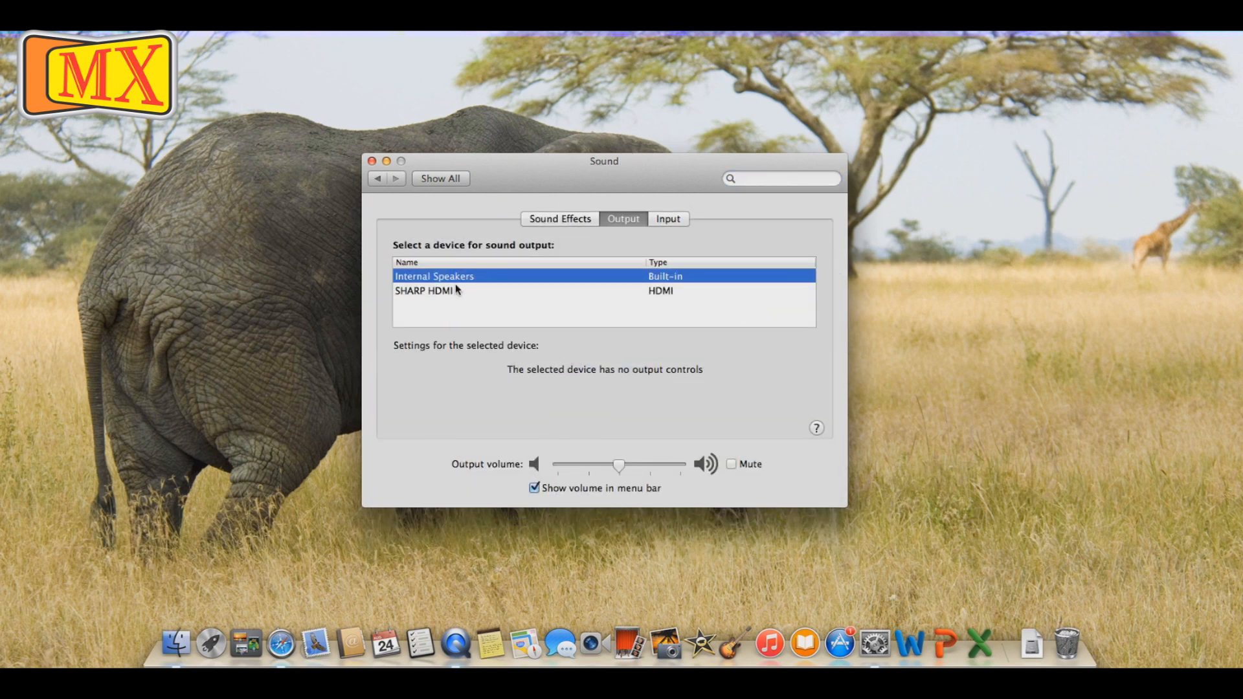
{"action": "left_click", "coordinate": [427, 291]}
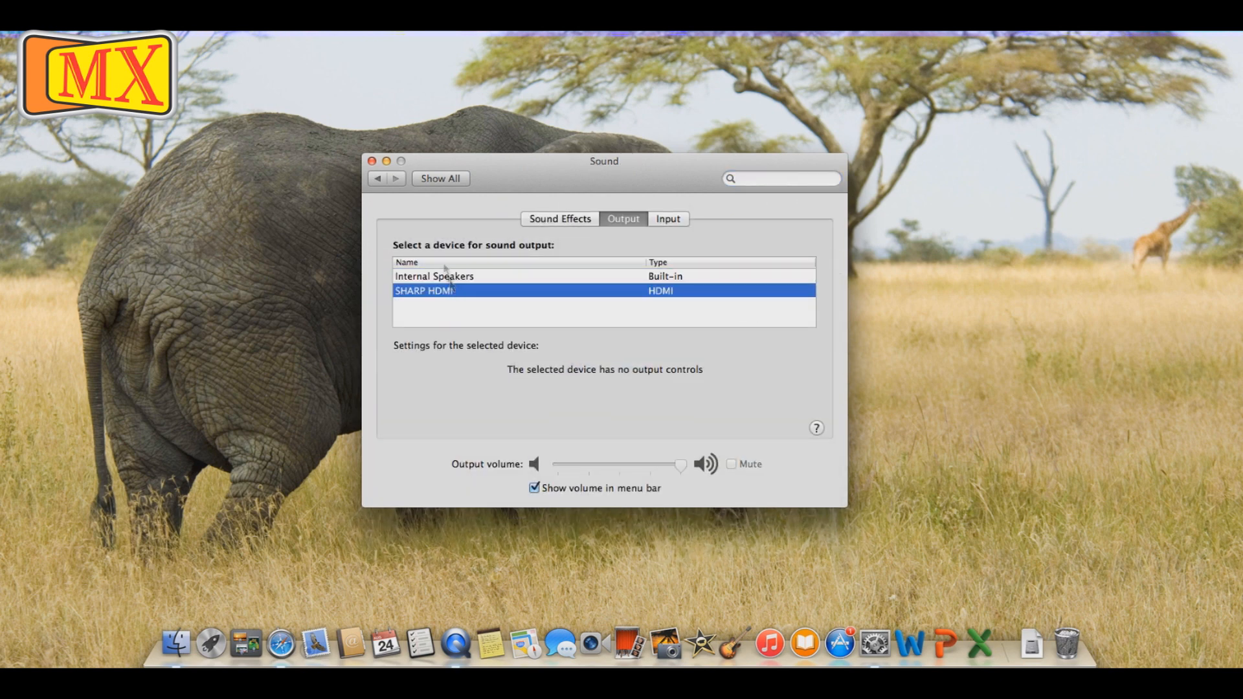
{"action": "left_click", "coordinate": [374, 162]}
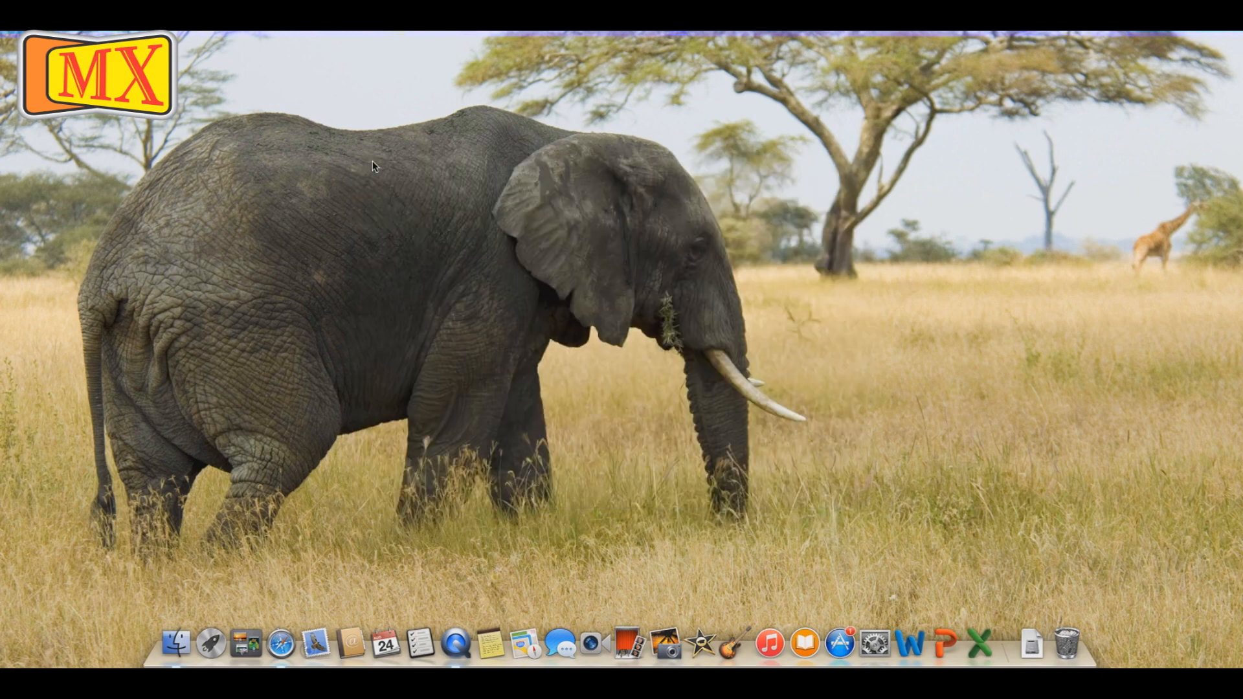